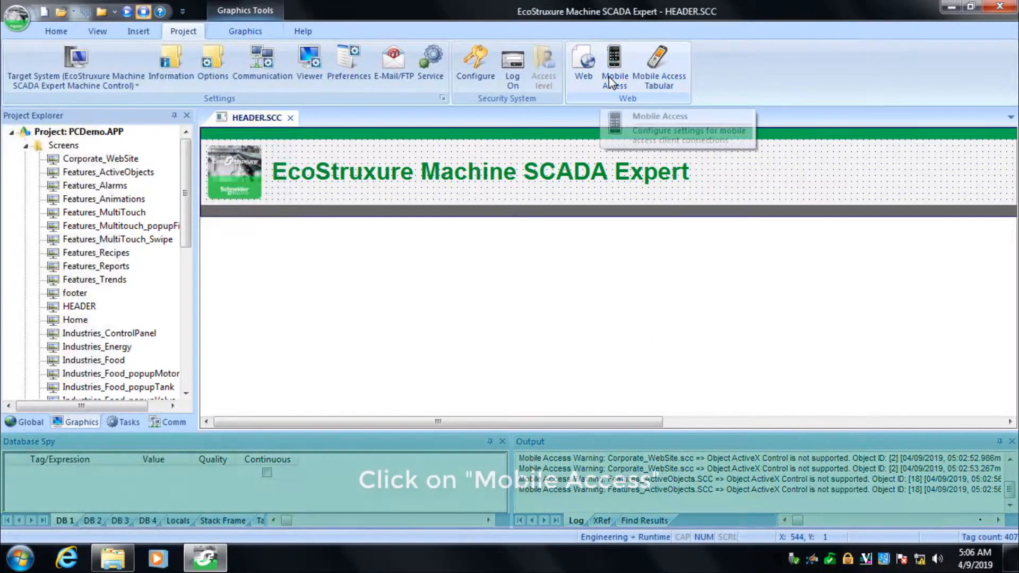
Step: Open Mobile Access, expand Main, and review the Industries area settings and screens
{"action": "left_click", "coordinate": [614, 57]}
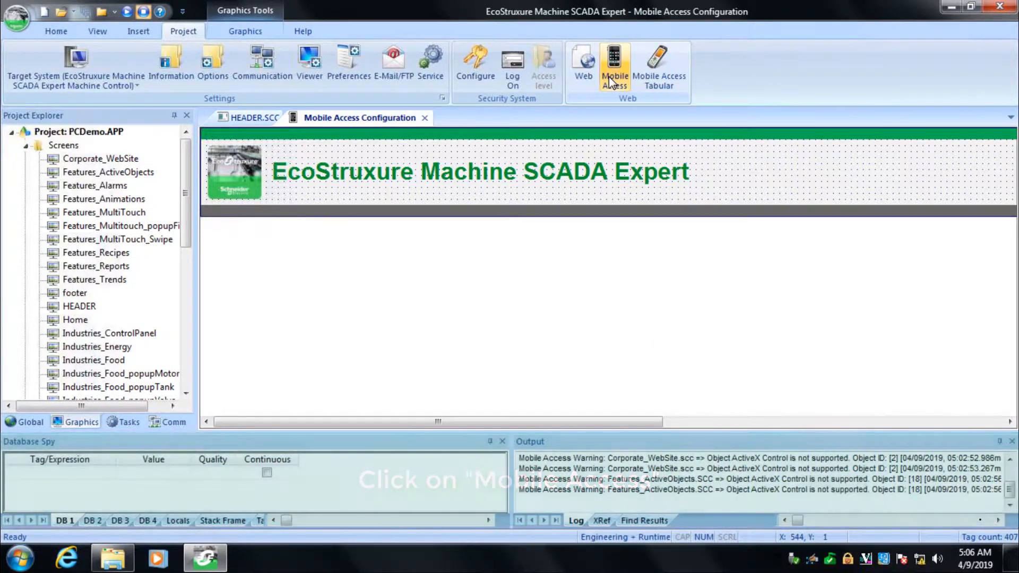
{"action": "left_click", "coordinate": [612, 61]}
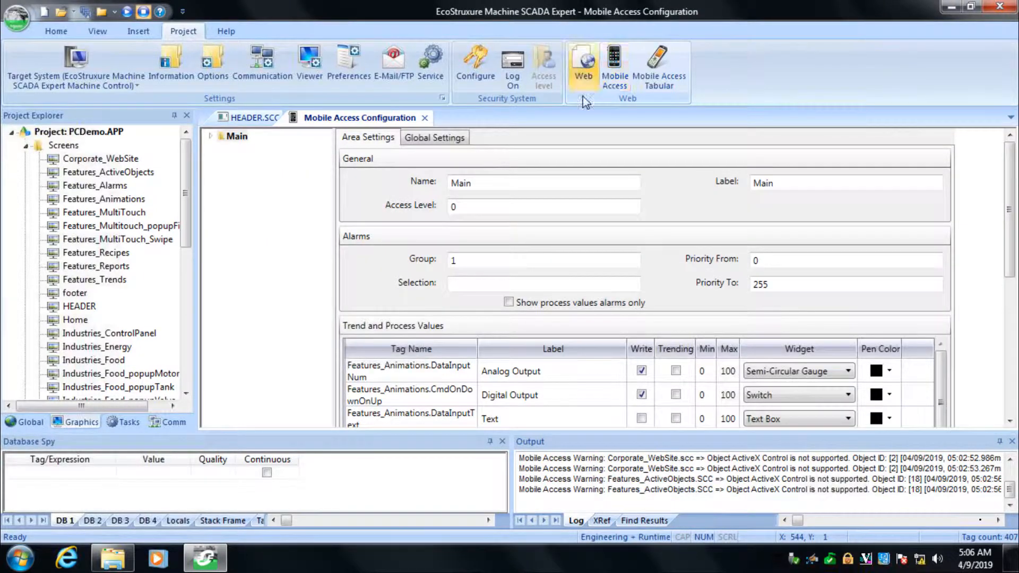
{"action": "left_click", "coordinate": [213, 135]}
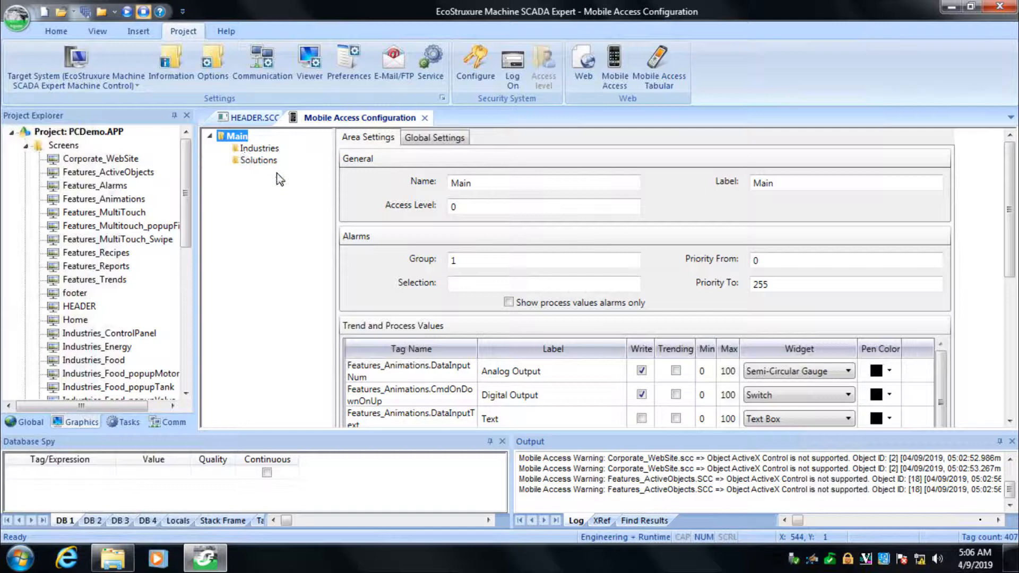
{"action": "left_click", "coordinate": [259, 148]}
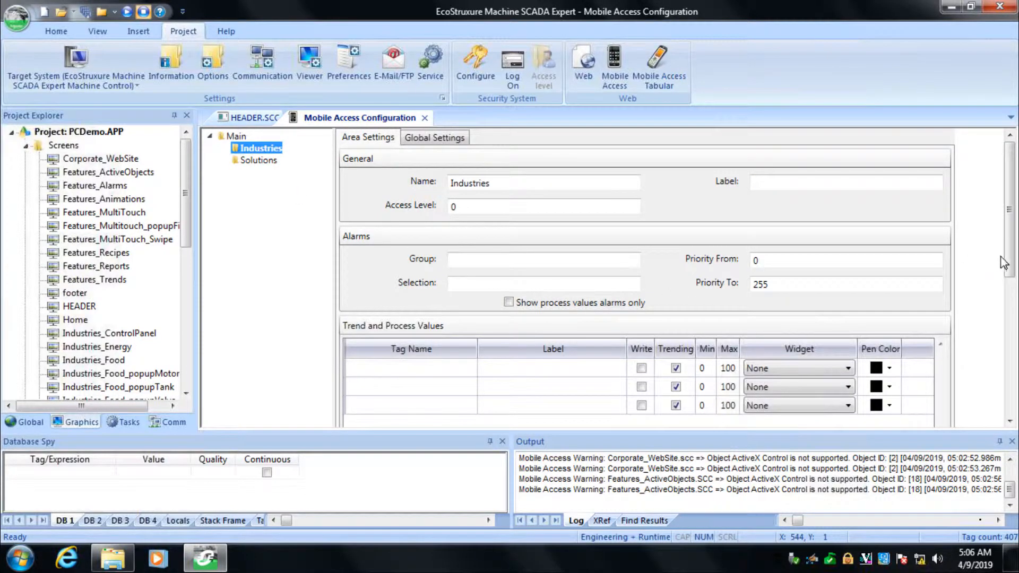
{"action": "scroll", "scroll_direction": "down", "scroll_amount": 3}
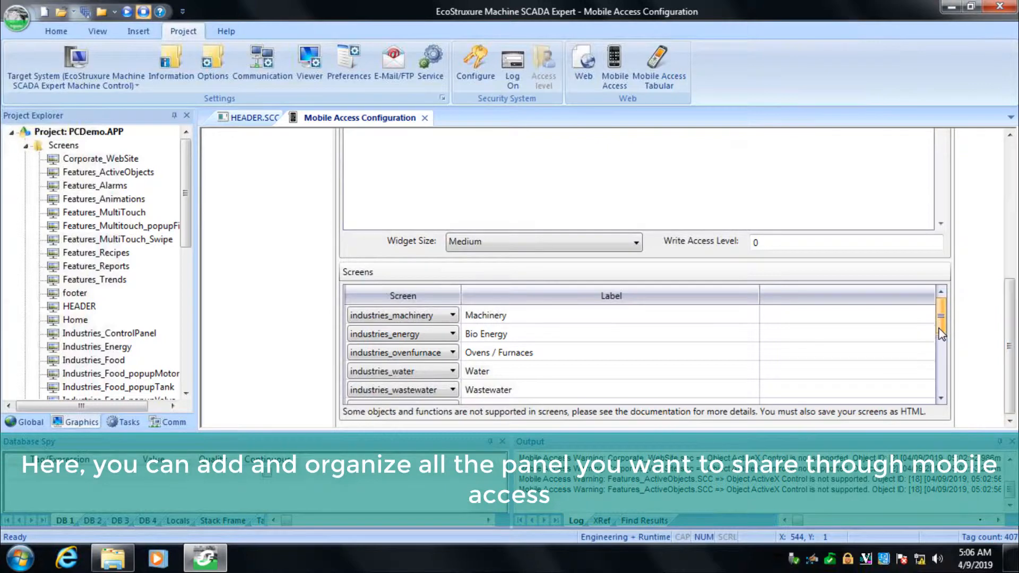
{"action": "scroll", "scroll_direction": "down", "scroll_amount": 3}
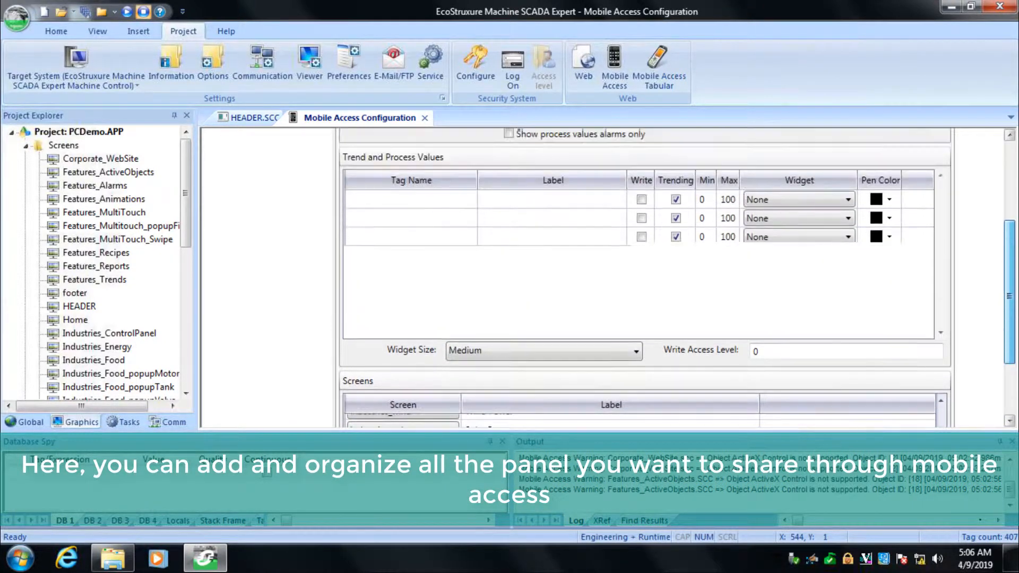
Step: Review the Solutions area settings and its screen list
{"action": "left_click", "coordinate": [259, 148]}
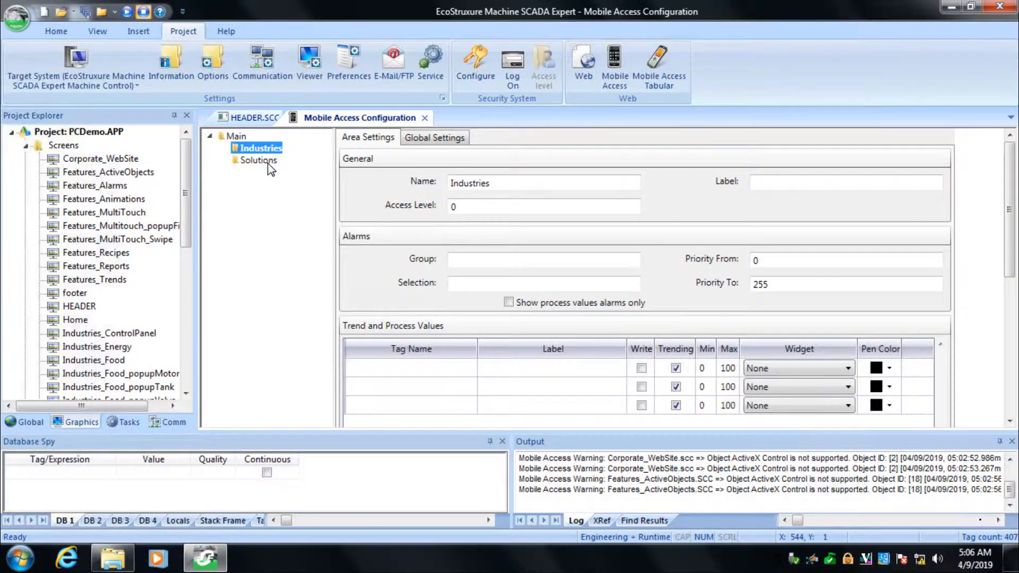
{"action": "scroll", "scroll_direction": "down", "scroll_amount": 3}
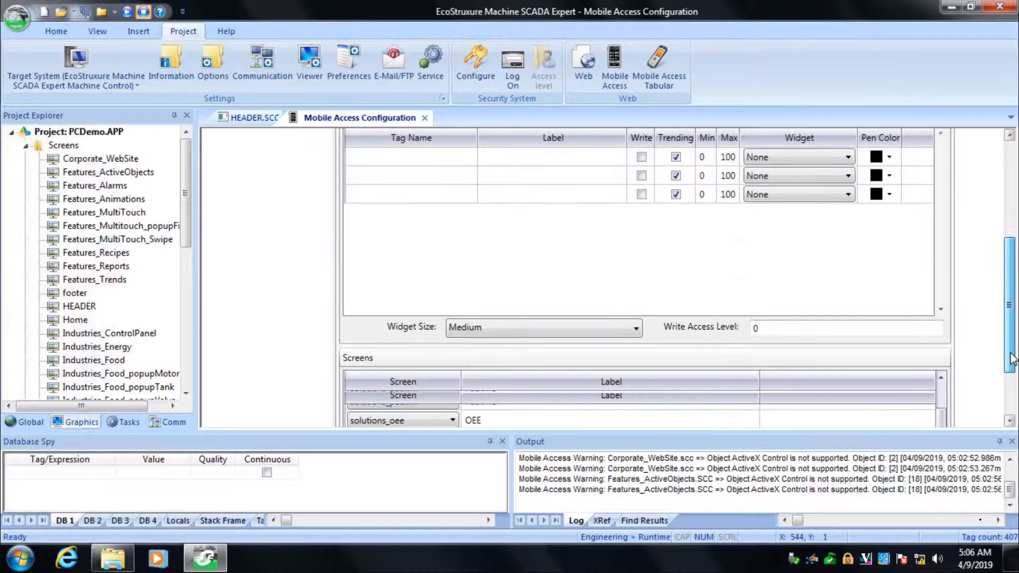
{"action": "scroll", "scroll_direction": "down", "scroll_amount": 3}
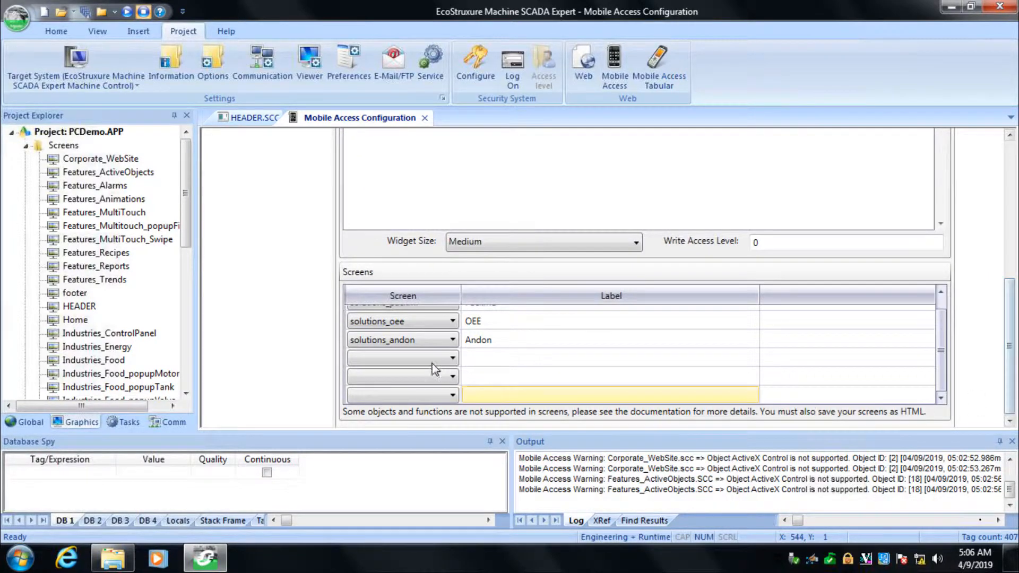
{"action": "left_click", "coordinate": [451, 357]}
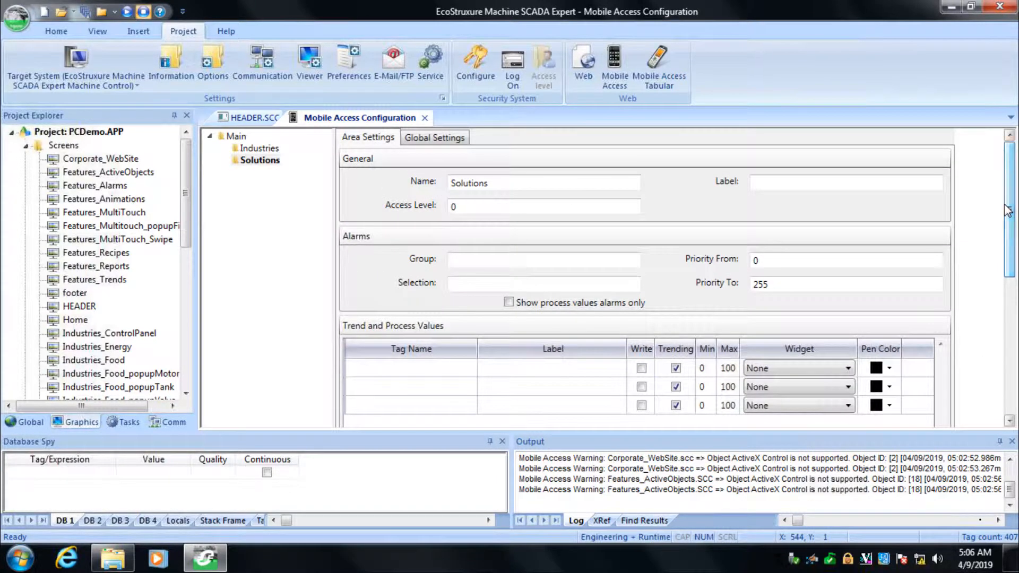
{"action": "mouse_move", "coordinate": [425, 121]}
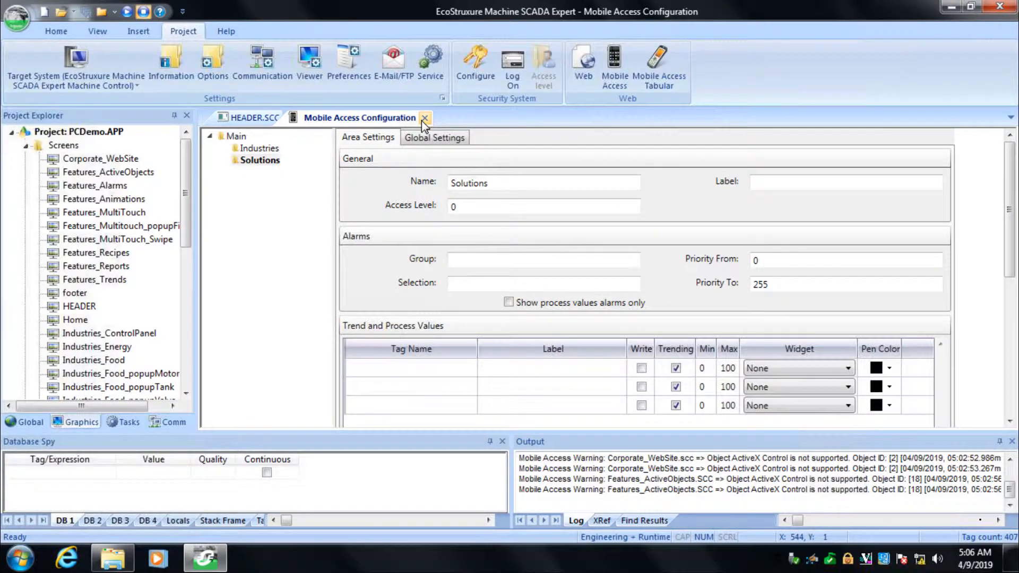
Step: Close the Mobile Access Configuration, then run Publish > Save All As HTML
{"action": "left_click", "coordinate": [425, 118]}
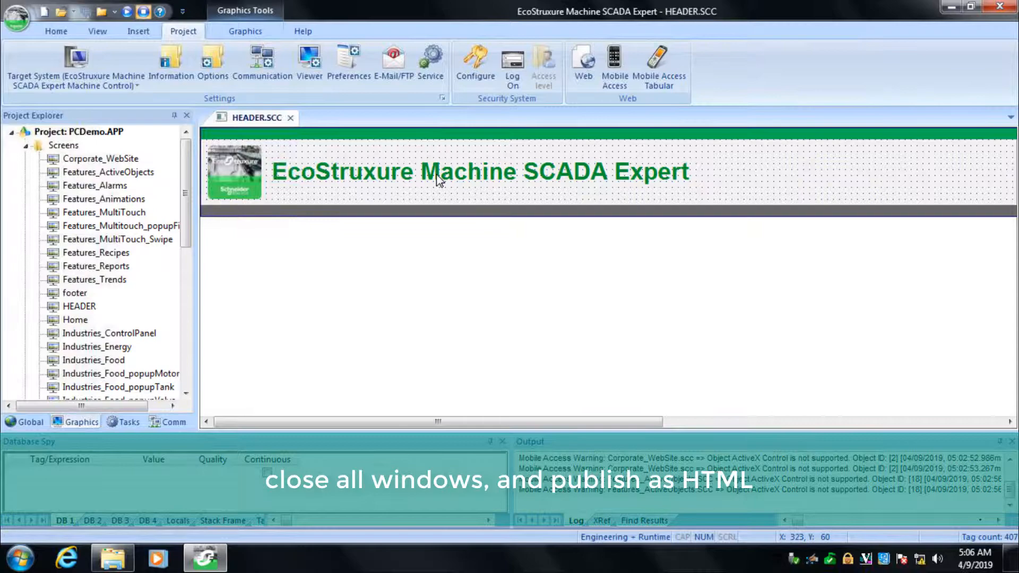
{"action": "left_click", "coordinate": [16, 13]}
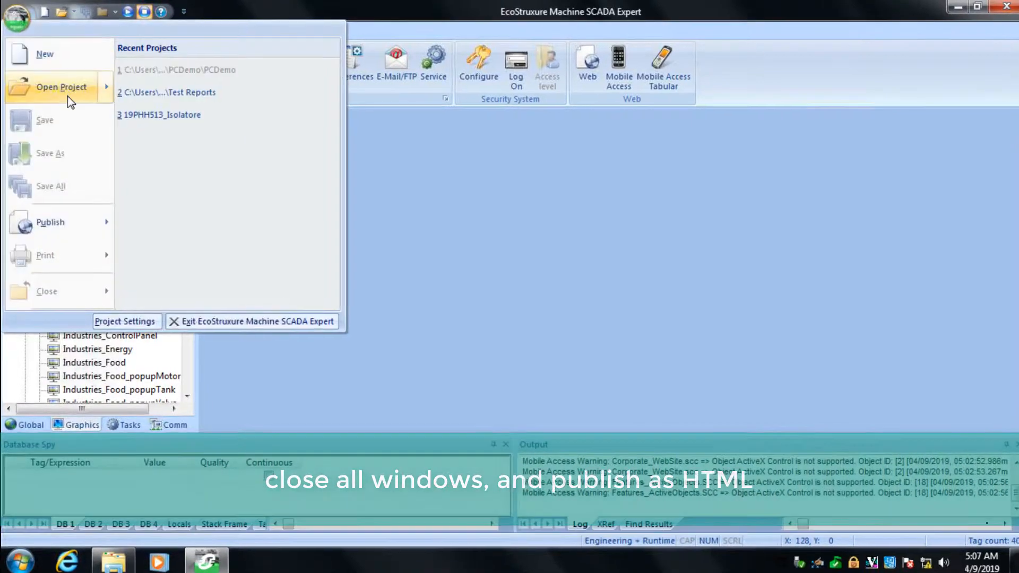
{"action": "left_click", "coordinate": [51, 222]}
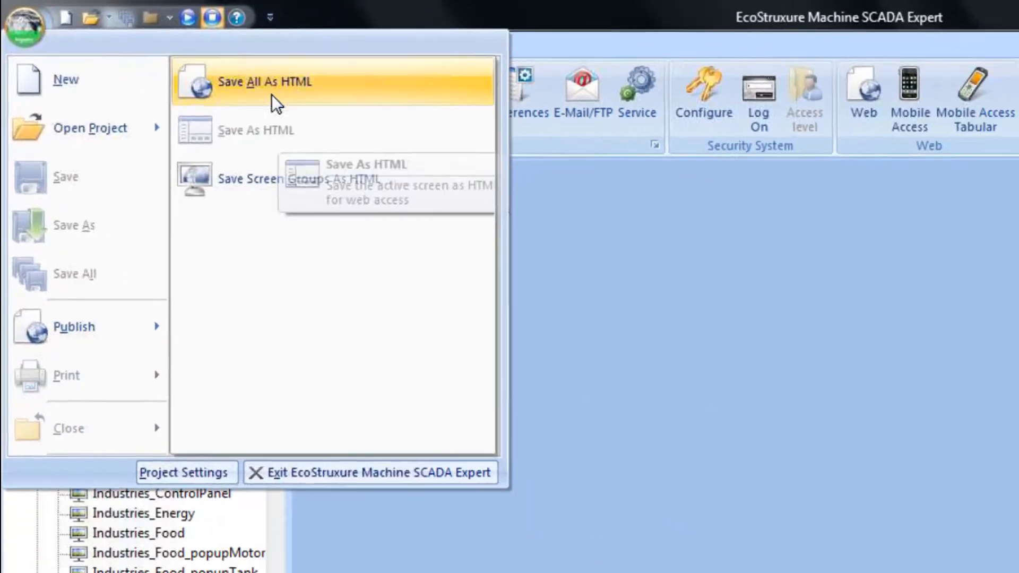
{"action": "left_click", "coordinate": [264, 82]}
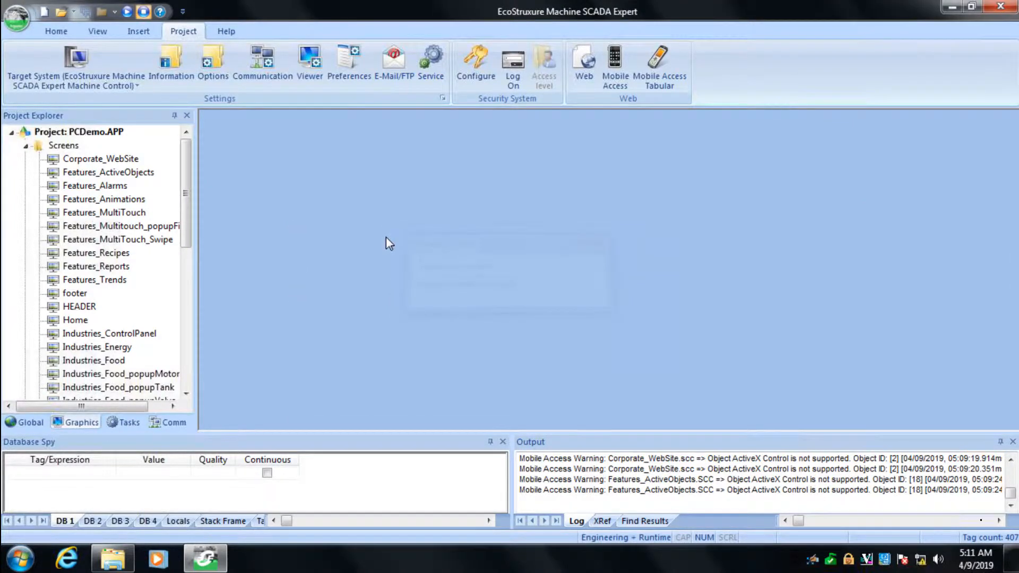
Step: Launch IIS Manager via 'iis' search and expand Default Web Site showing VXL80
{"action": "left_click", "coordinate": [22, 562]}
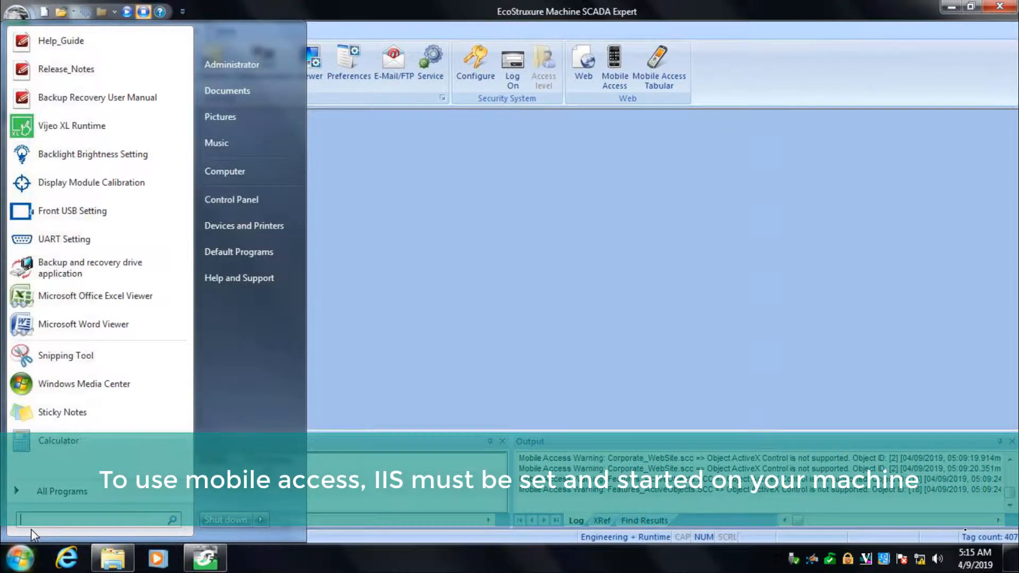
{"action": "type", "text": "iis"}
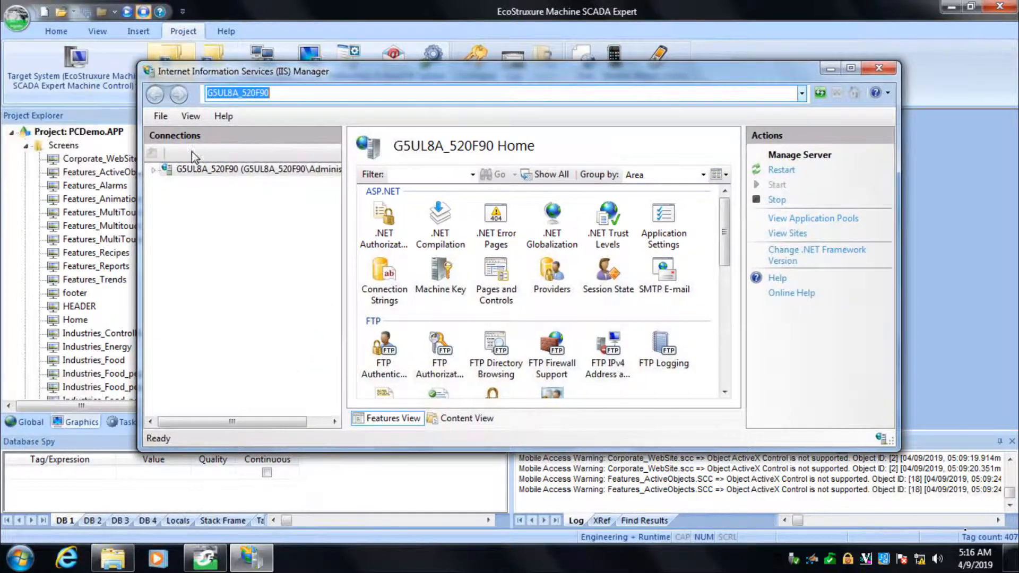
{"action": "left_click", "coordinate": [155, 170]}
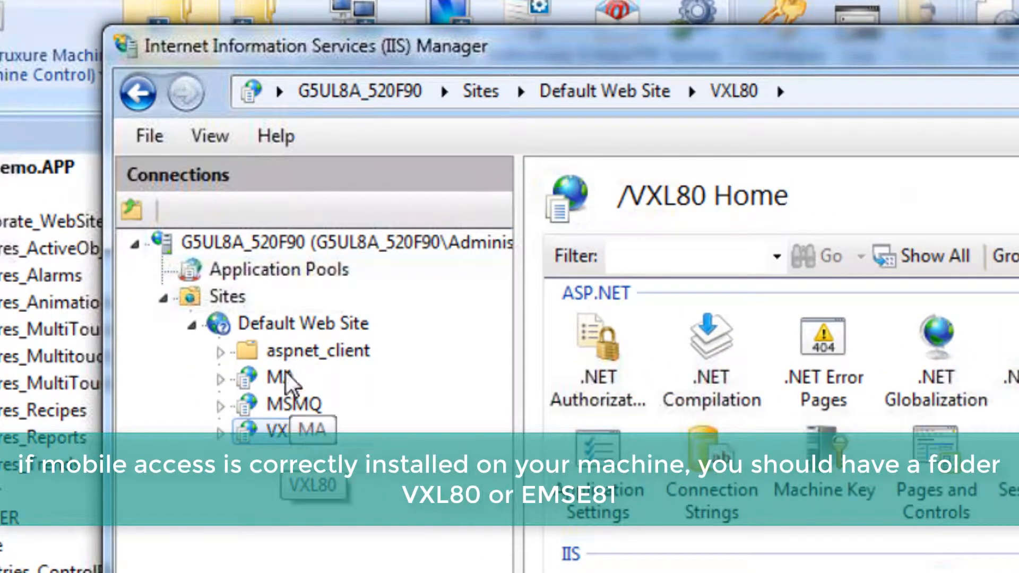
{"action": "left_click", "coordinate": [228, 296]}
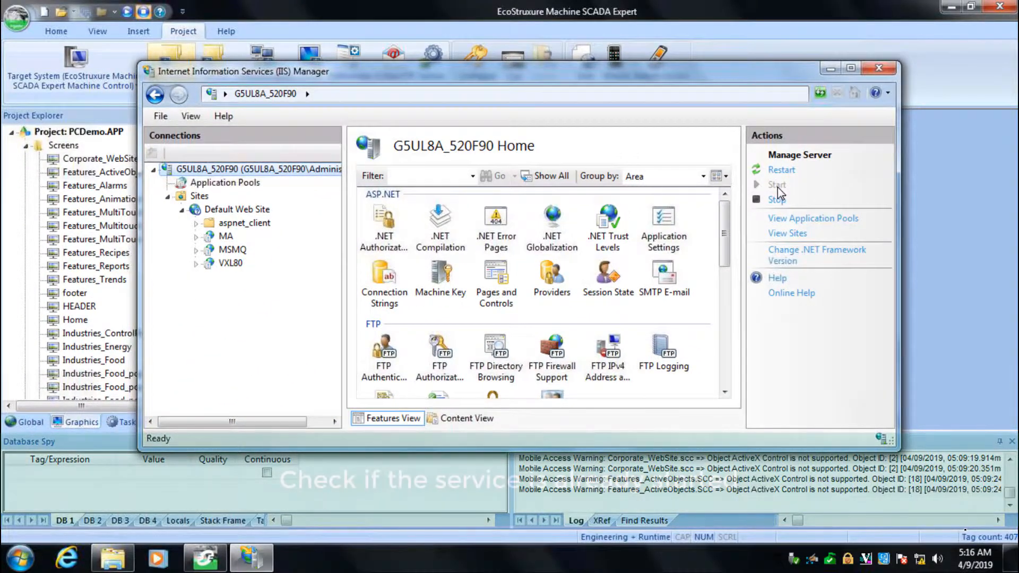
{"action": "mouse_move", "coordinate": [113, 557]}
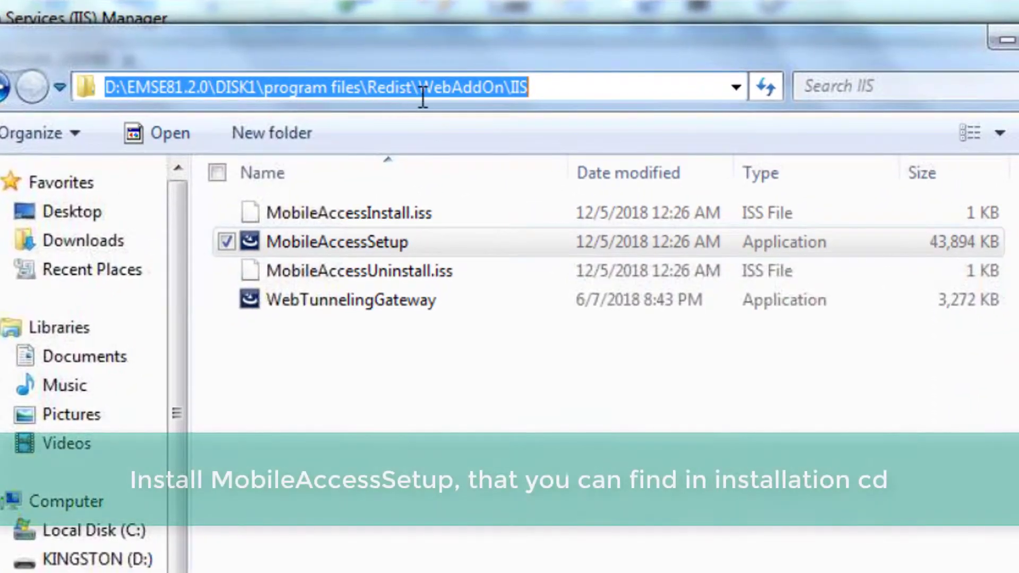
{"action": "mouse_move", "coordinate": [367, 247]}
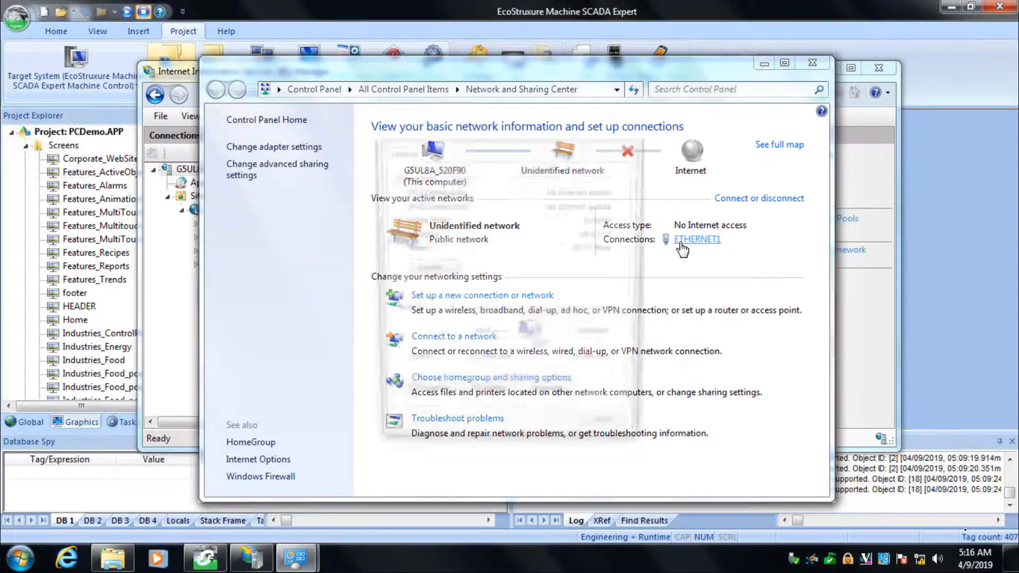
Step: View the ETHERNET1 connection status in the Network and Sharing Center
{"action": "left_click", "coordinate": [697, 239]}
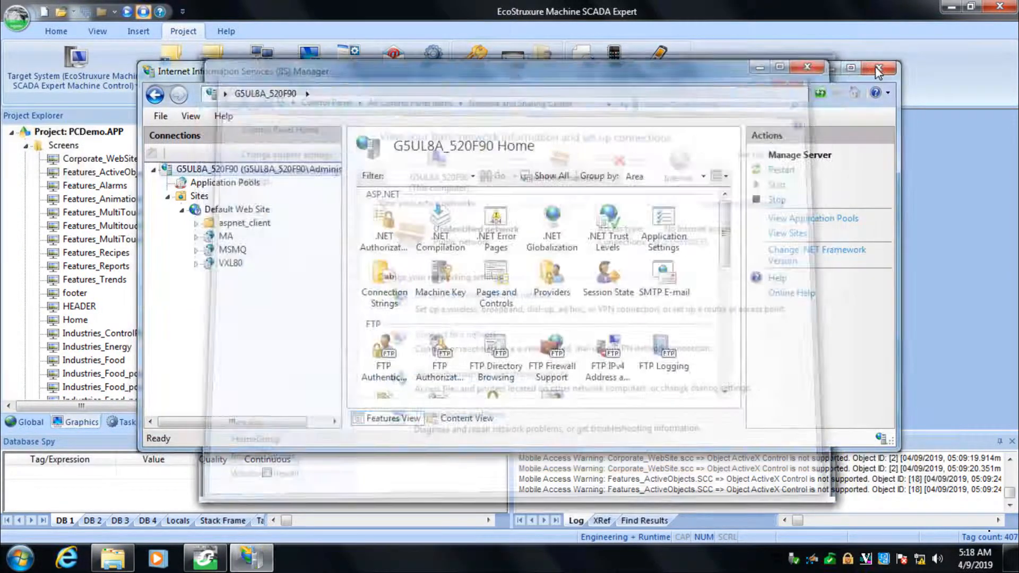
Step: Close the remaining application window and right-click the Runtime ESME shortcut
{"action": "left_click", "coordinate": [880, 66]}
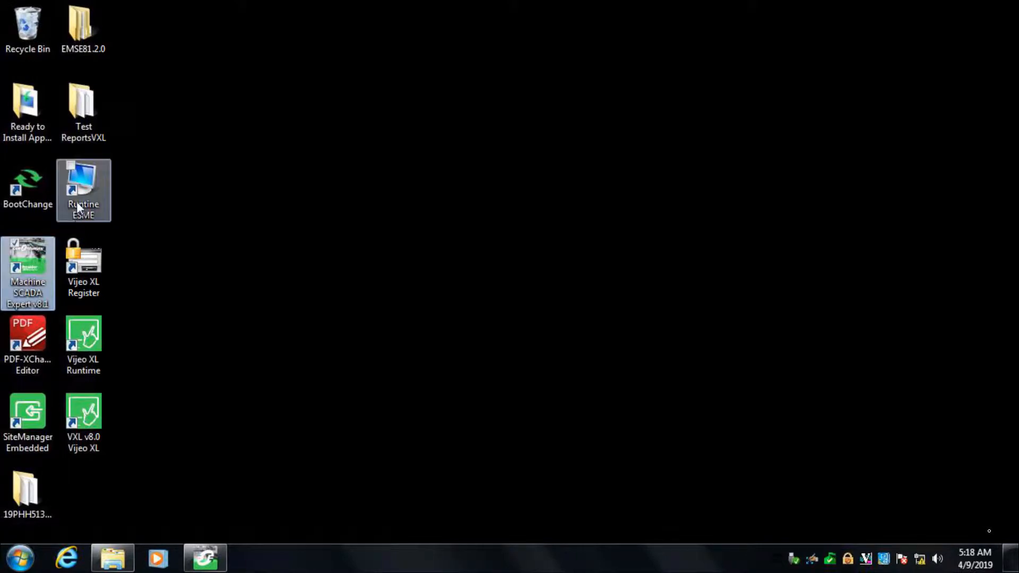
{"action": "right_click", "coordinate": [84, 191]}
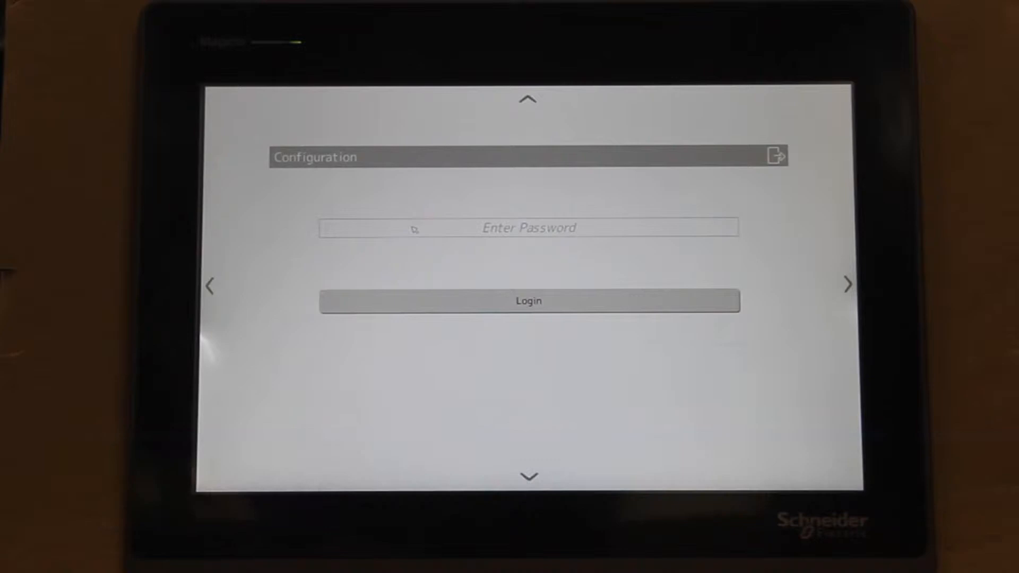
{"action": "left_click", "coordinate": [528, 227]}
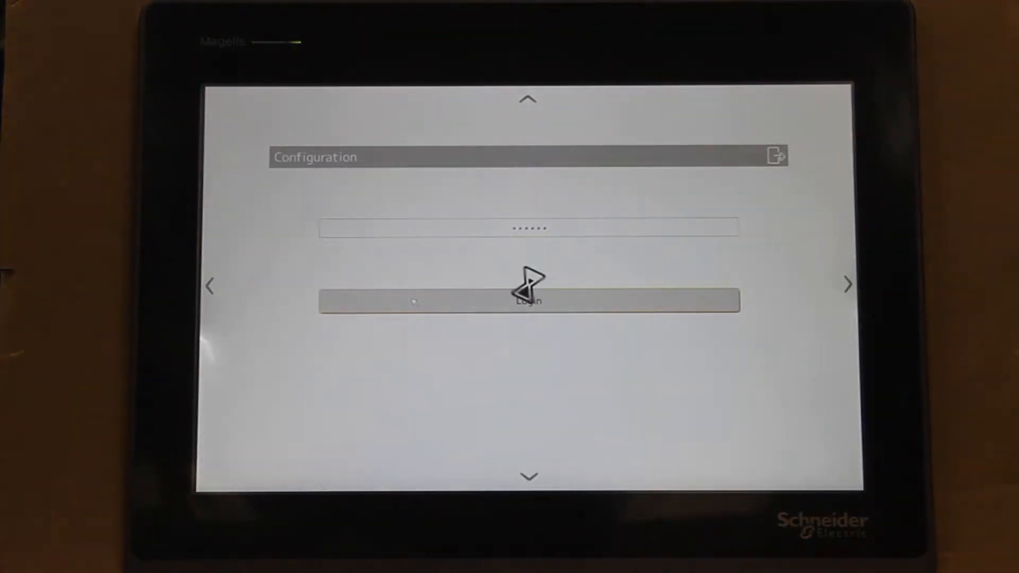
{"action": "left_click", "coordinate": [527, 301]}
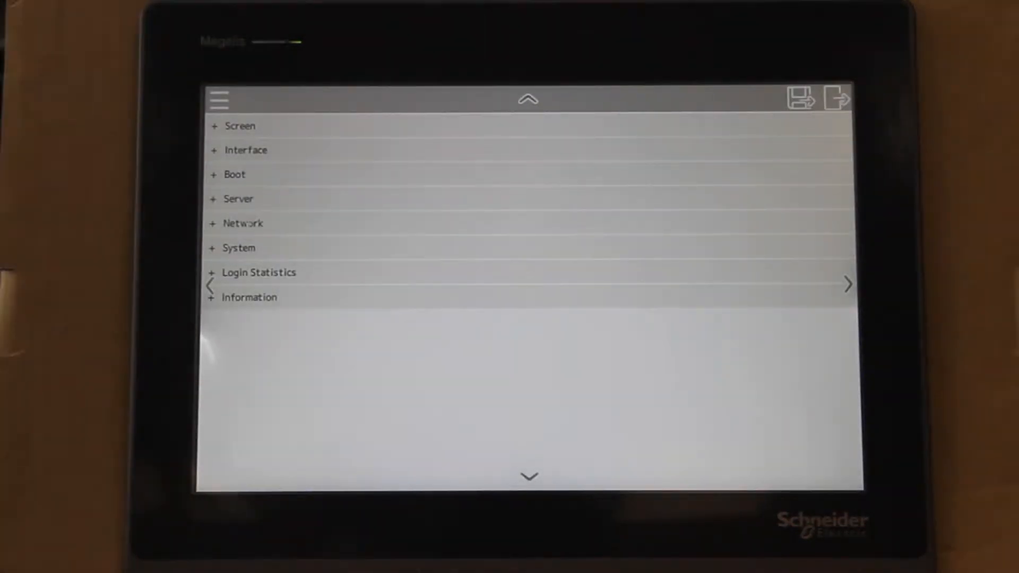
{"action": "left_click", "coordinate": [243, 223]}
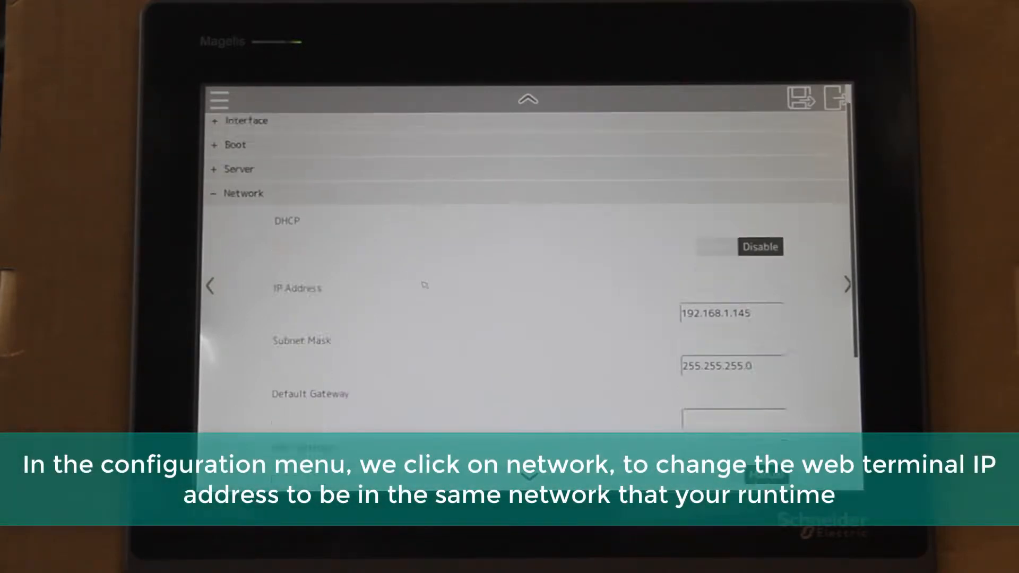
{"action": "scroll", "scroll_direction": "down", "scroll_amount": 3}
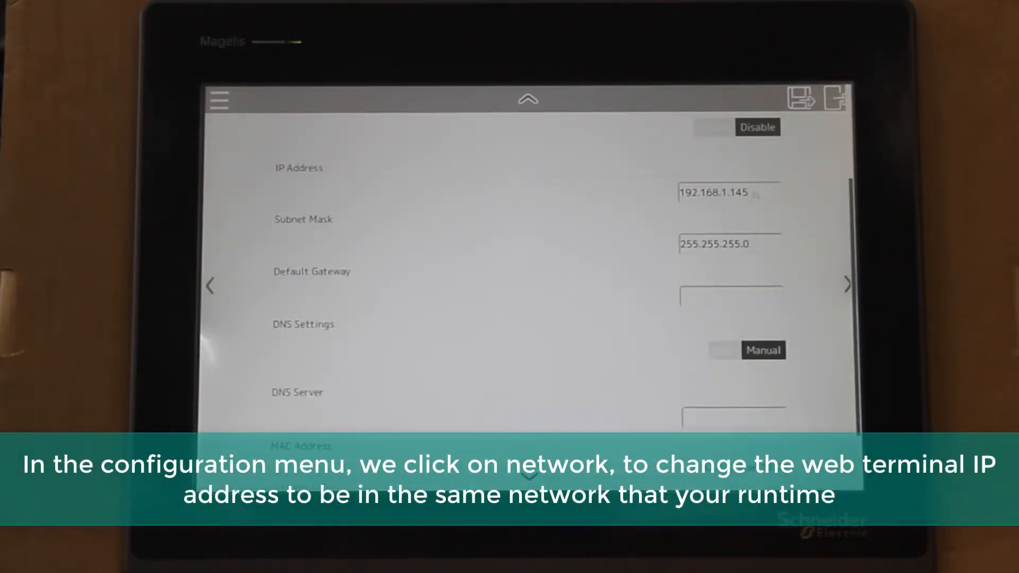
{"action": "left_click", "coordinate": [723, 193]}
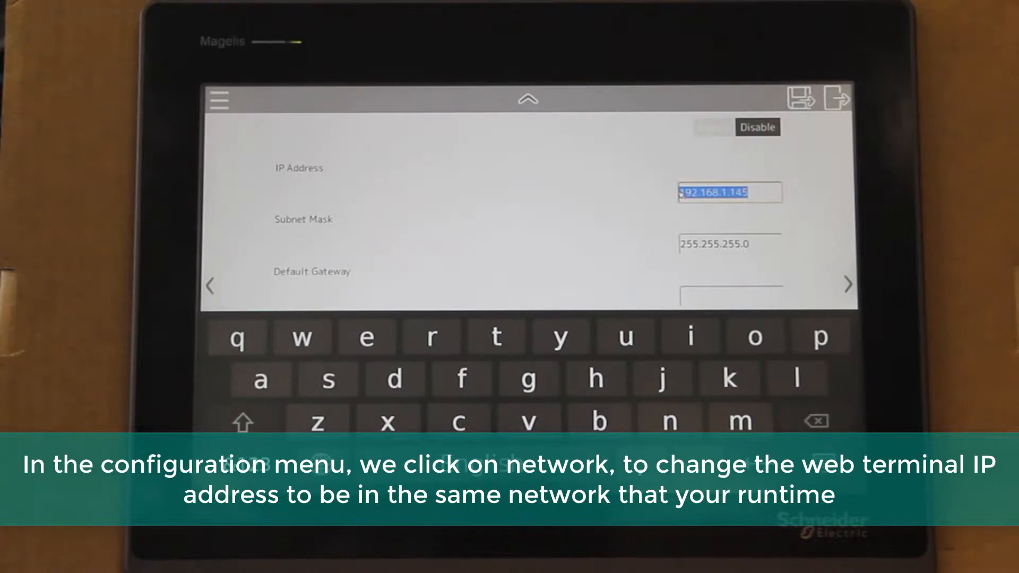
{"action": "left_click", "coordinate": [723, 245]}
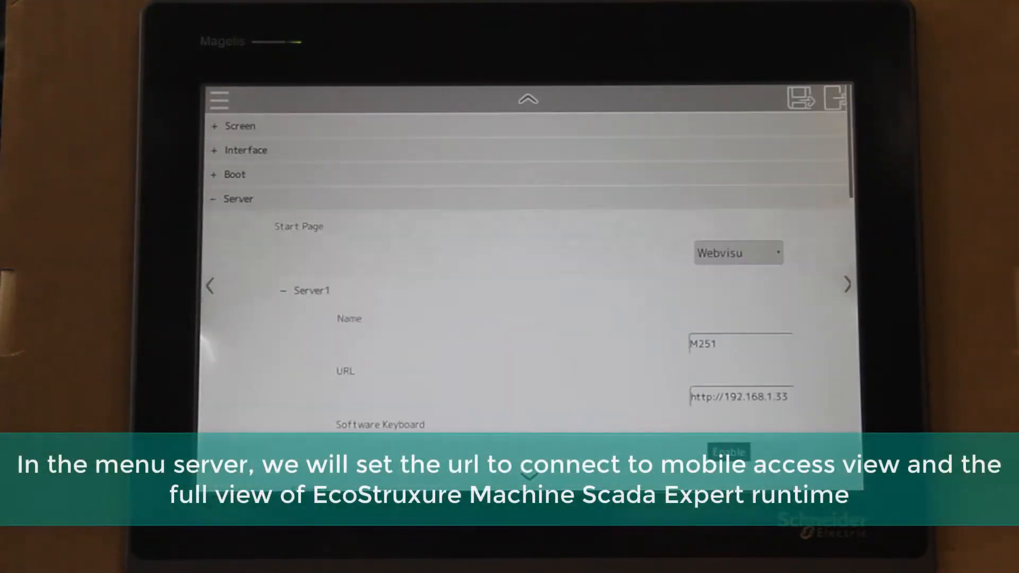
{"action": "scroll", "scroll_direction": "down", "scroll_amount": 3}
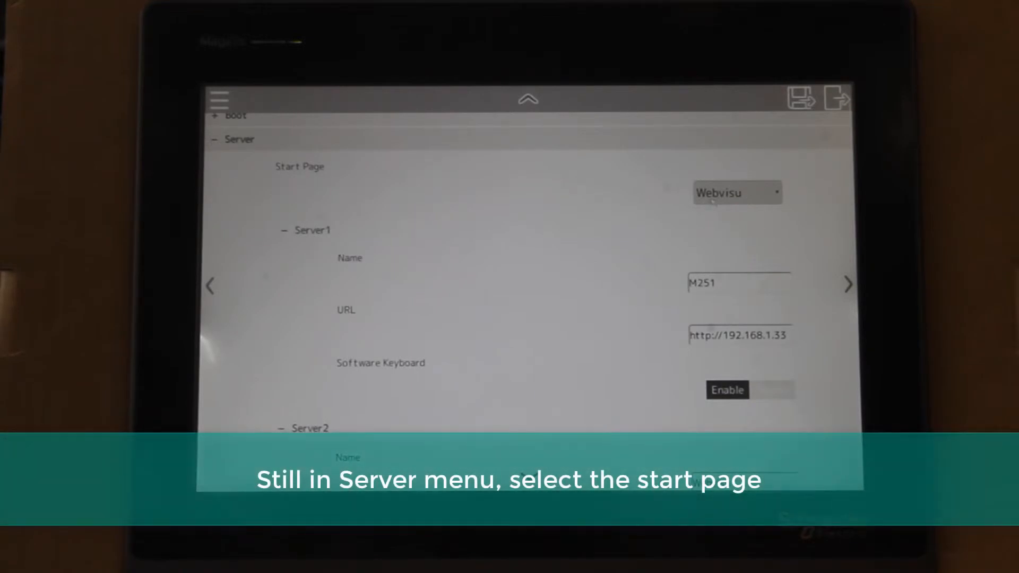
Step: Set the Start Page to EMSE MOBILE, save, and confirm the reboot
{"action": "left_click", "coordinate": [737, 192]}
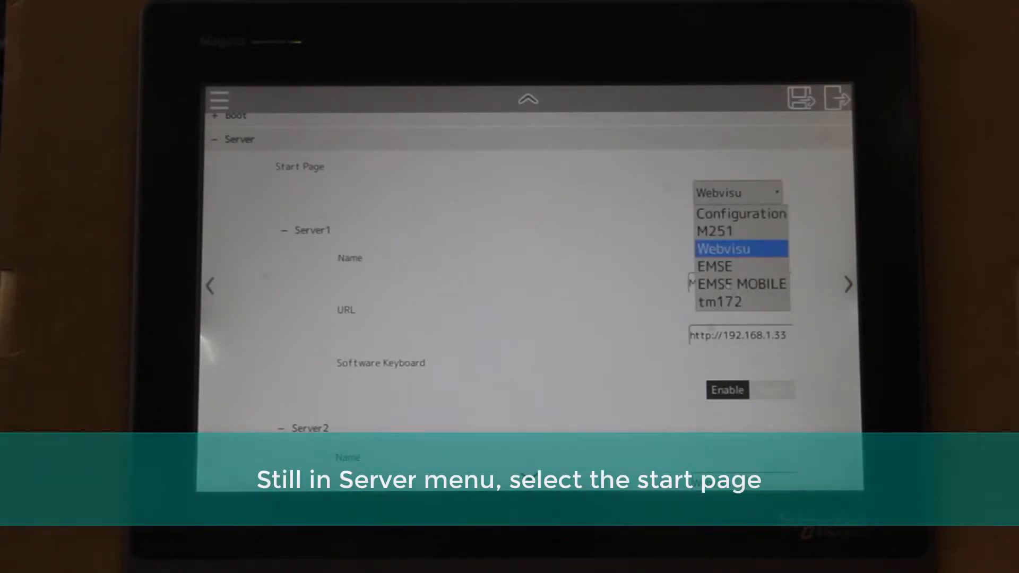
{"action": "left_click", "coordinate": [741, 284]}
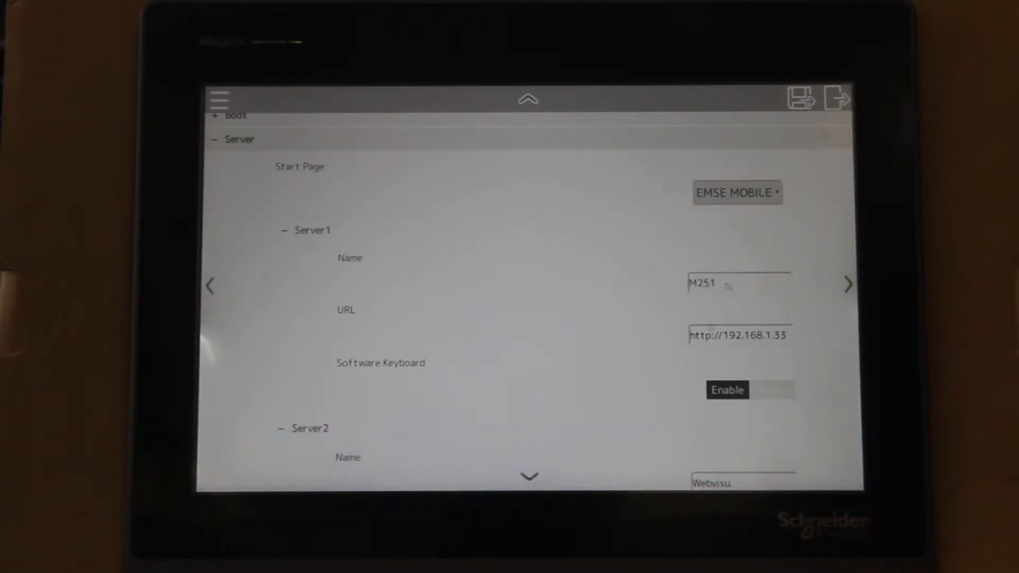
{"action": "left_click", "coordinate": [801, 98]}
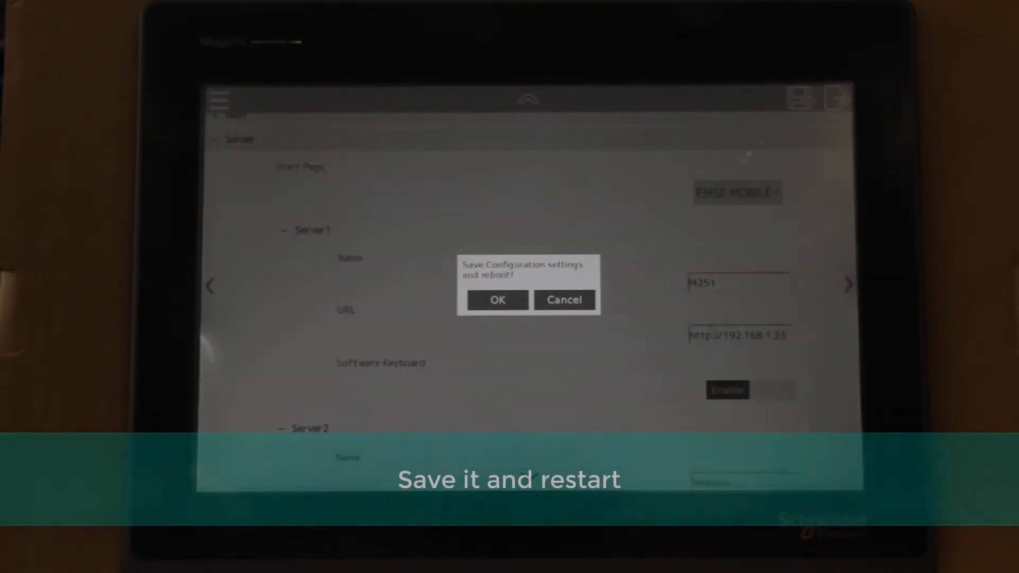
{"action": "left_click", "coordinate": [497, 299]}
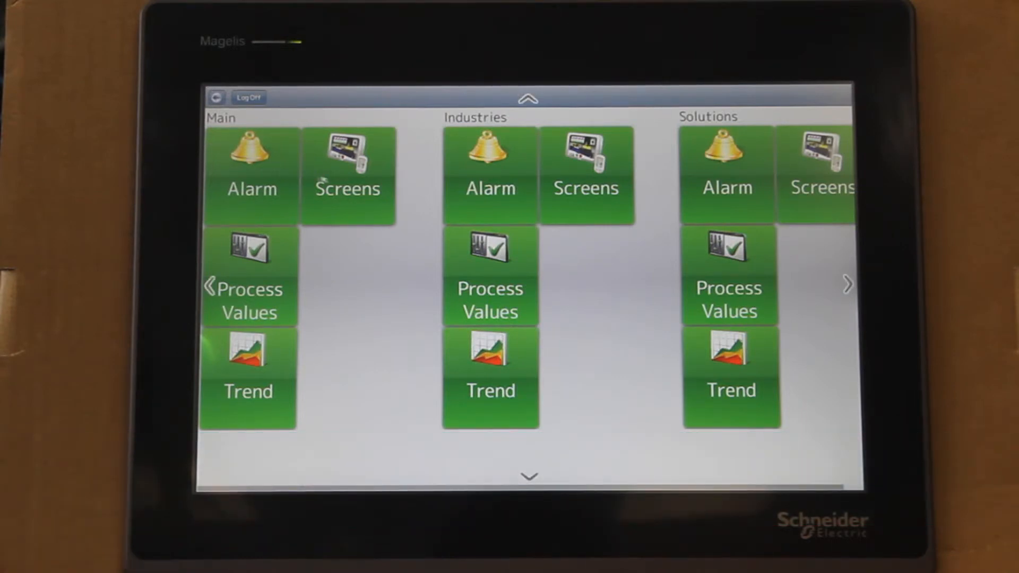
Step: Open the Animations screen from the Main Screens tile
{"action": "left_click", "coordinate": [347, 180]}
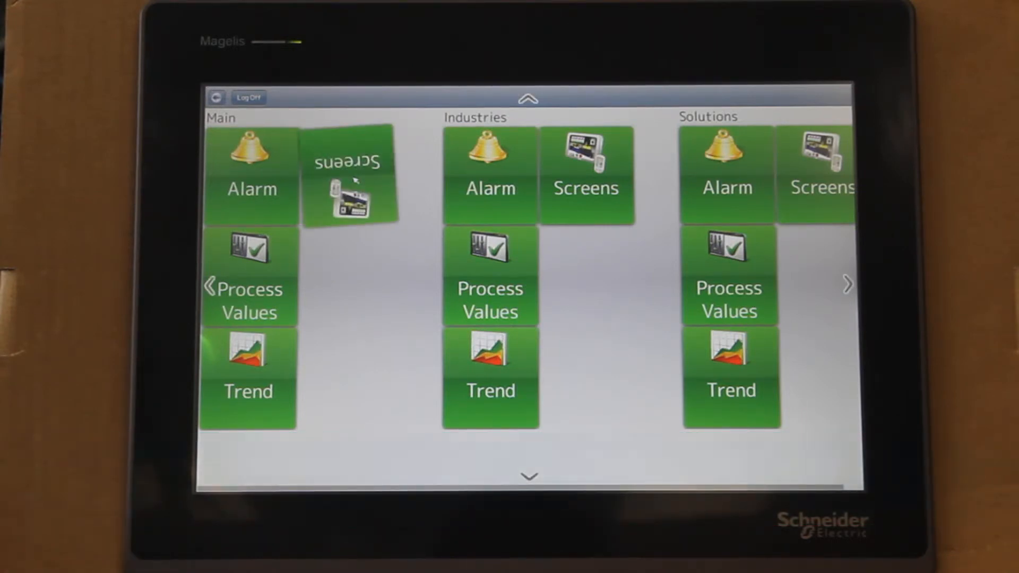
{"action": "left_click", "coordinate": [345, 180]}
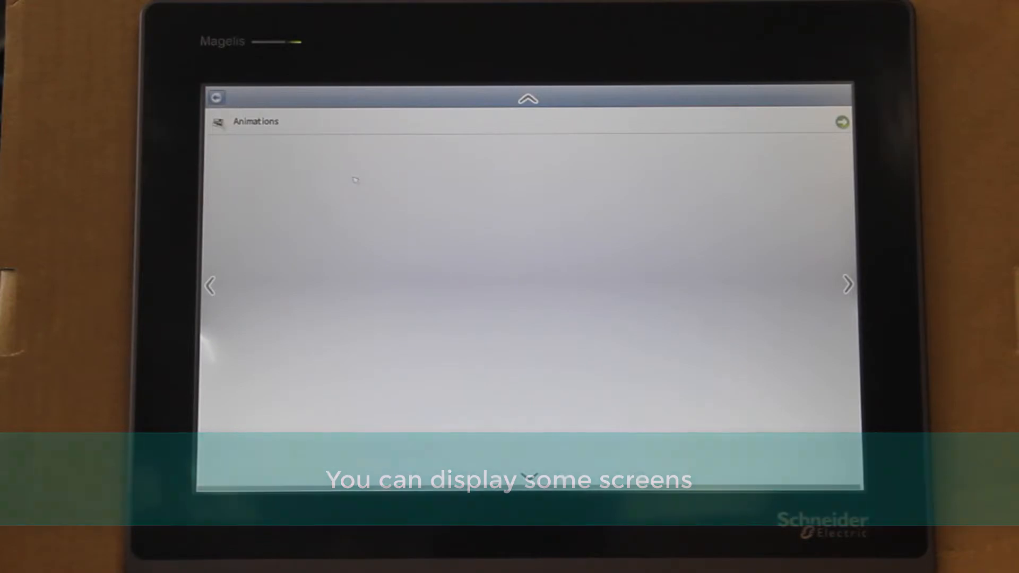
{"action": "left_click", "coordinate": [257, 121]}
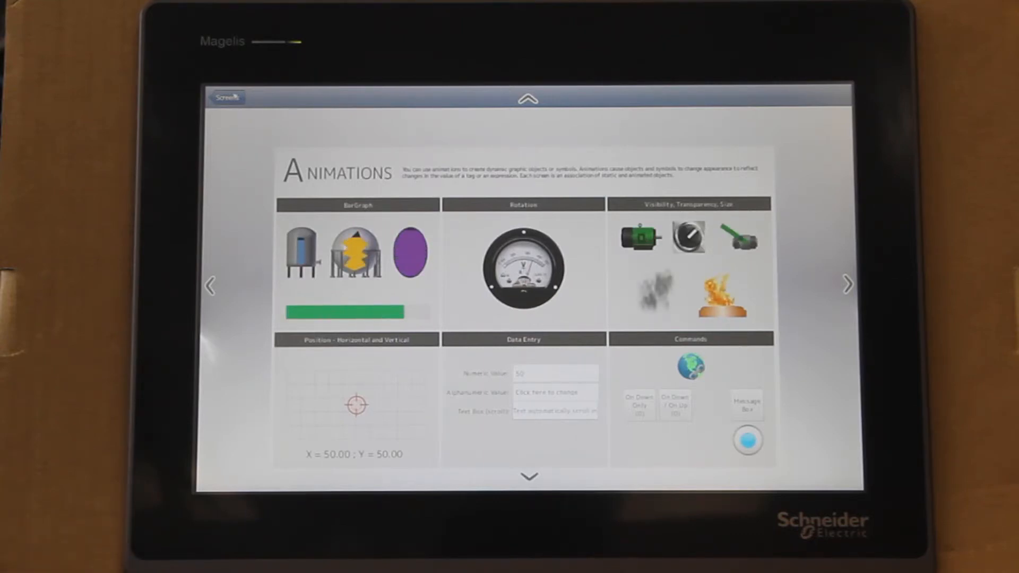
Step: Return to the Mobile Access tiles and open the Main Trend
{"action": "left_click", "coordinate": [227, 98]}
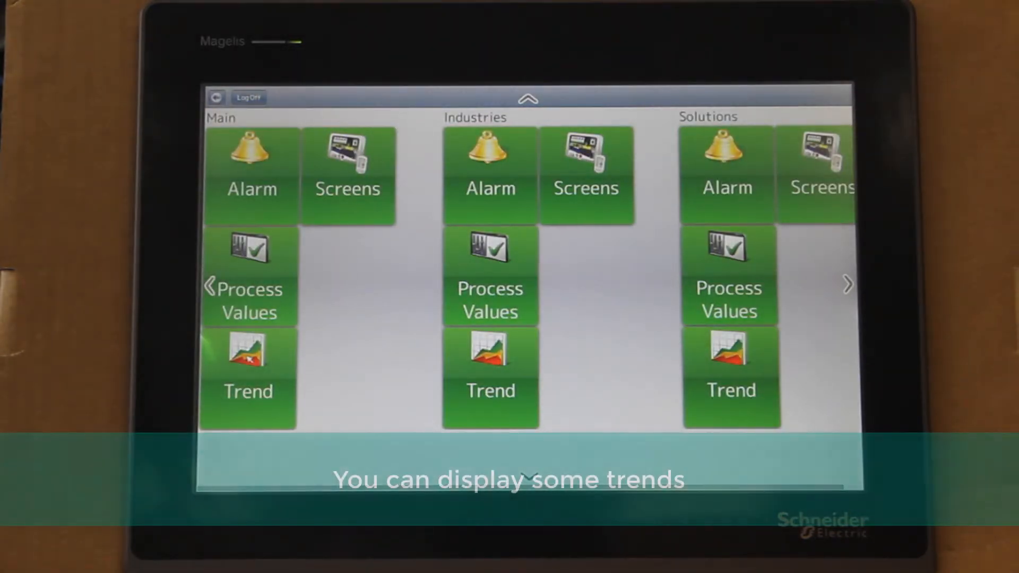
{"action": "left_click", "coordinate": [248, 387]}
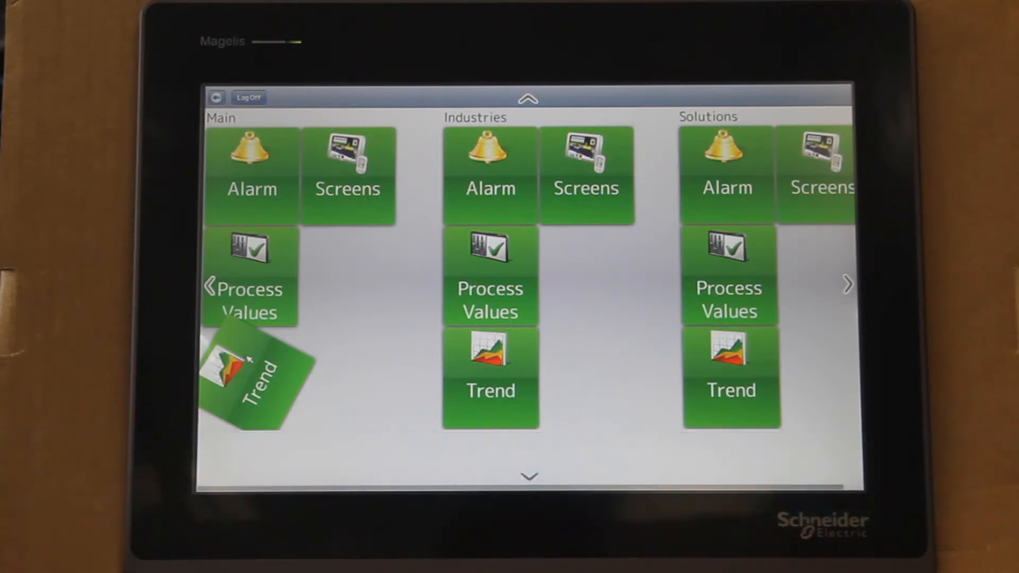
{"action": "left_click", "coordinate": [490, 360]}
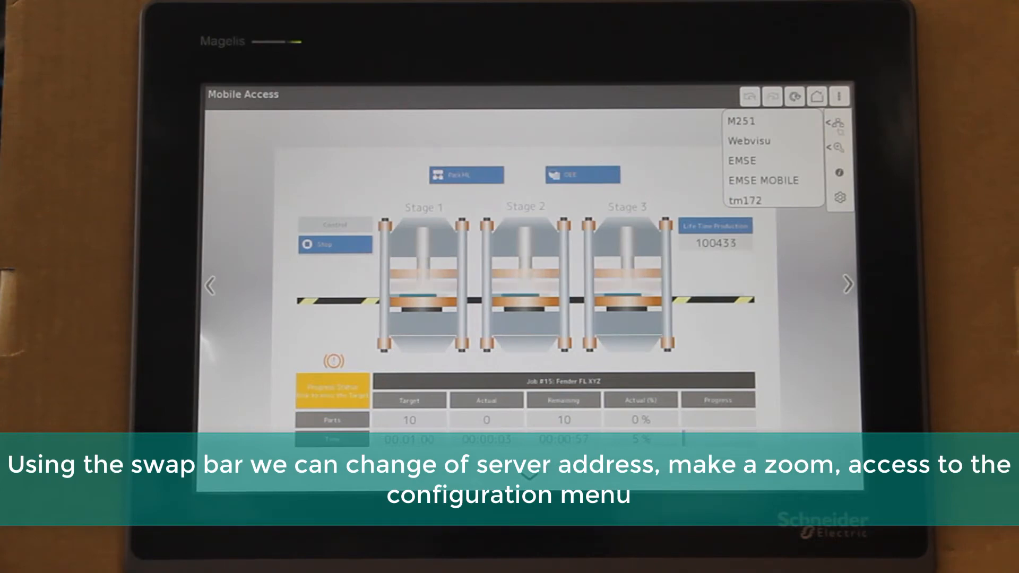
Step: Show the machine screen's zoom controls at 100%
{"action": "left_click", "coordinate": [839, 145]}
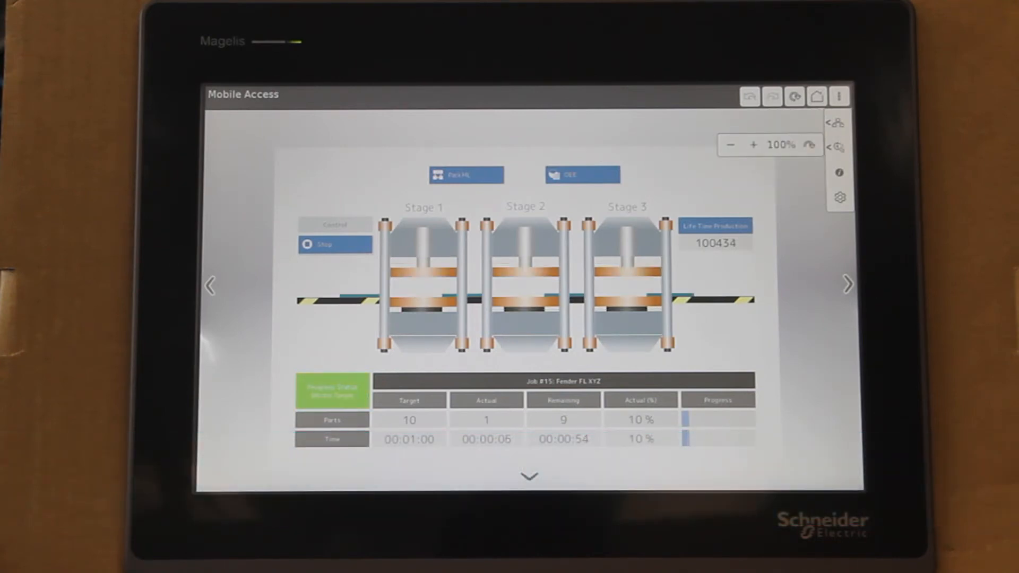